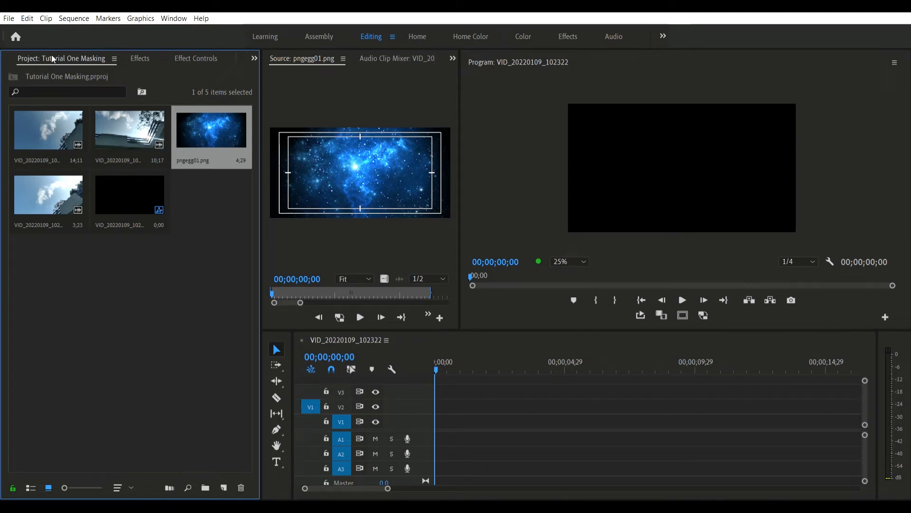
pyautogui.moveTo(167, 262)
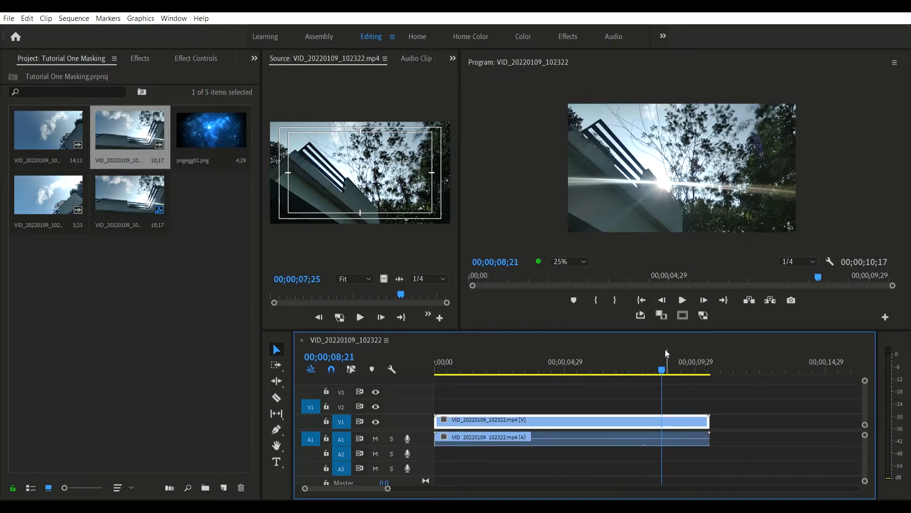
# Step: Place the building clip on the timeline, audio removed, trimmed to about 9.5 seconds
pyautogui.click(672, 368)
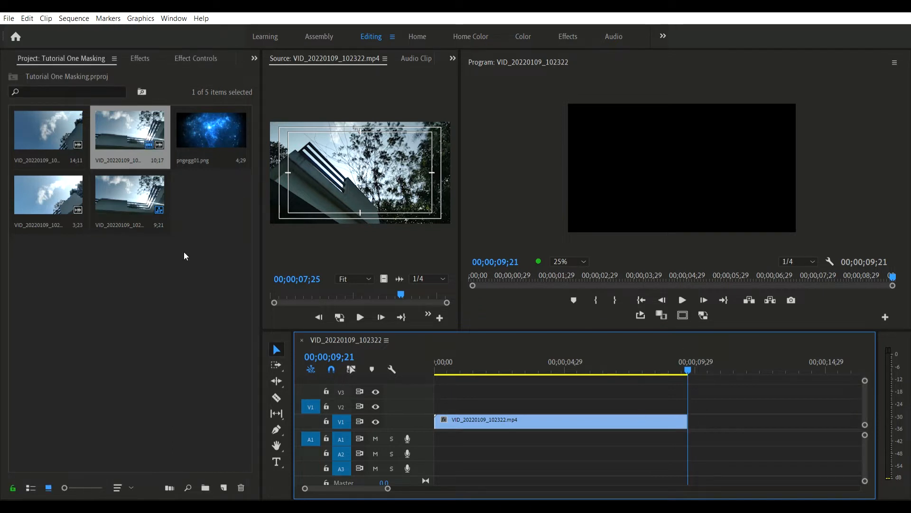
# Step: Drop pngegg01.png onto V2 above the building clip and bring up its Motion settings
pyautogui.click(211, 129)
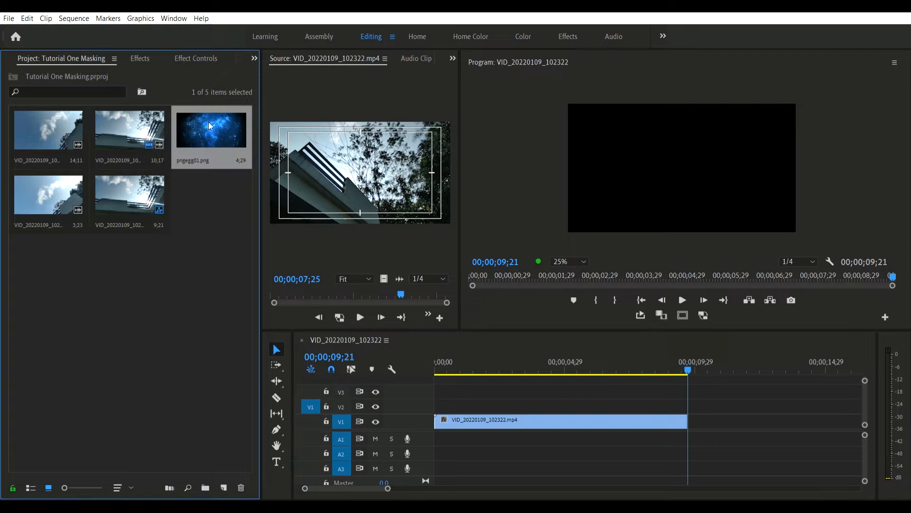
pyautogui.moveTo(211, 130); pyautogui.dragTo(639, 405)
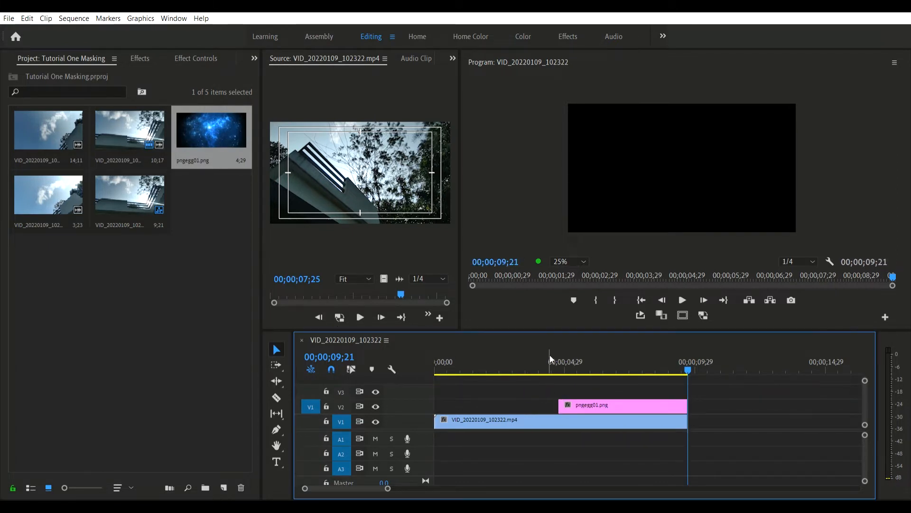
pyautogui.click(579, 370)
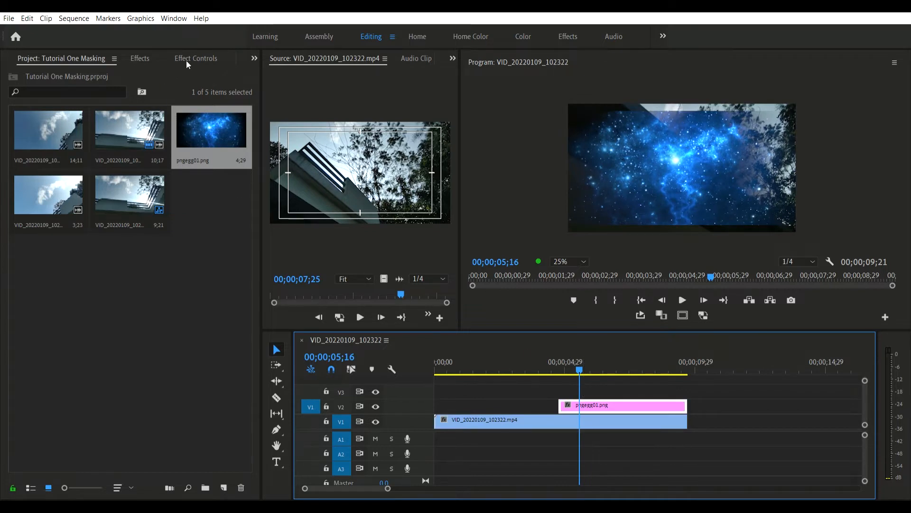
pyautogui.click(196, 58)
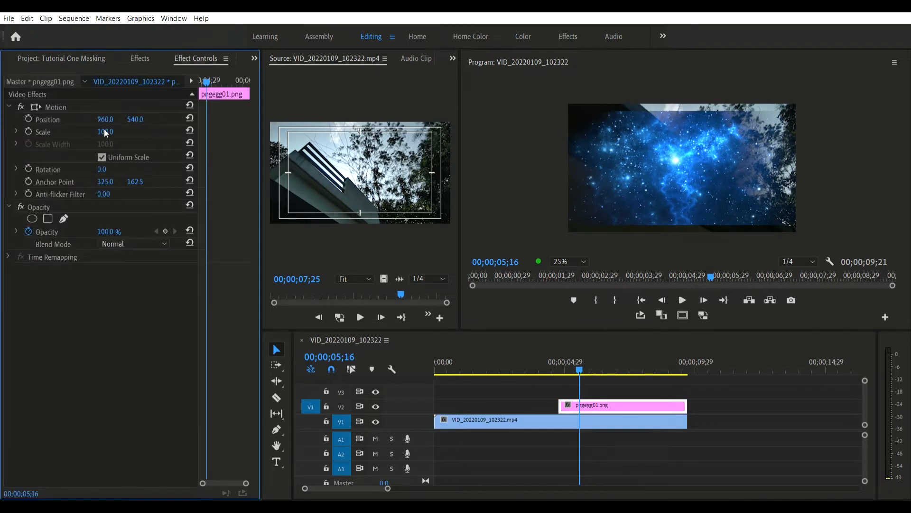
# Step: Raise the nebula's Scale to 110, then to 115
pyautogui.doubleClick(104, 131)
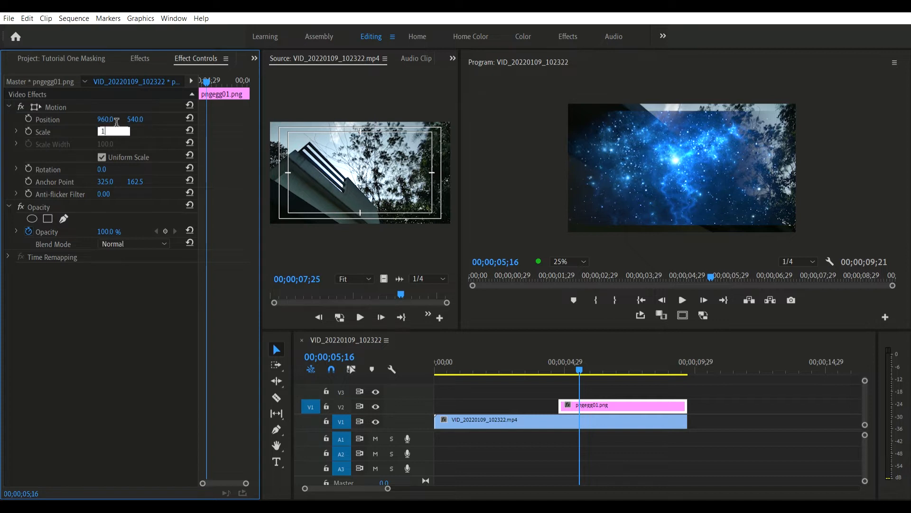
pyautogui.write('110.0')
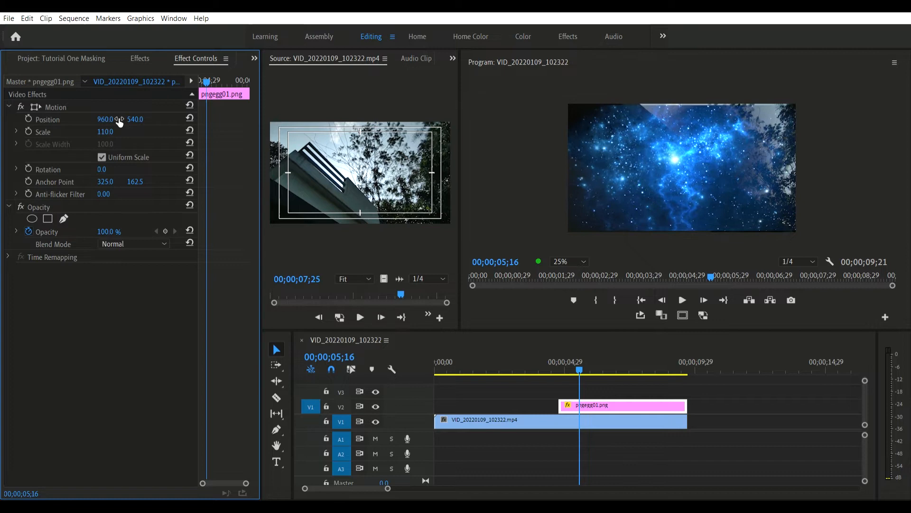
pyautogui.doubleClick(105, 131)
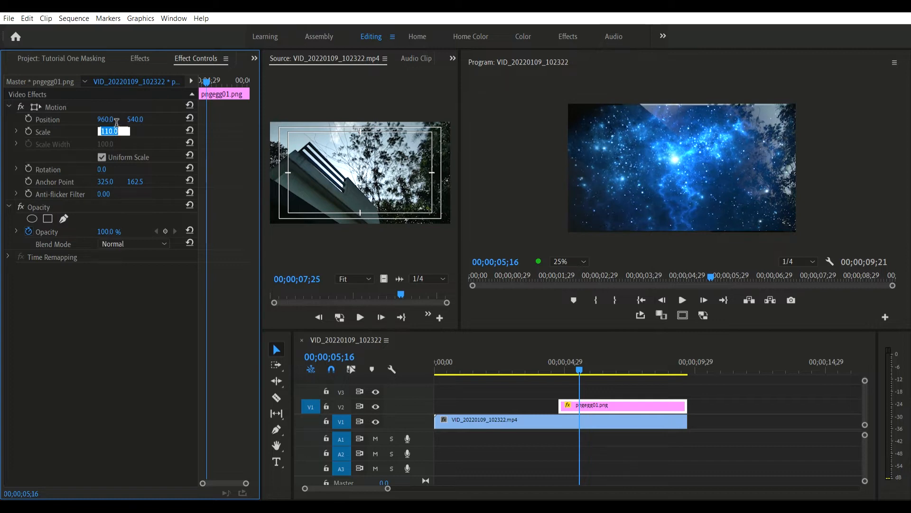
pyautogui.write('115')
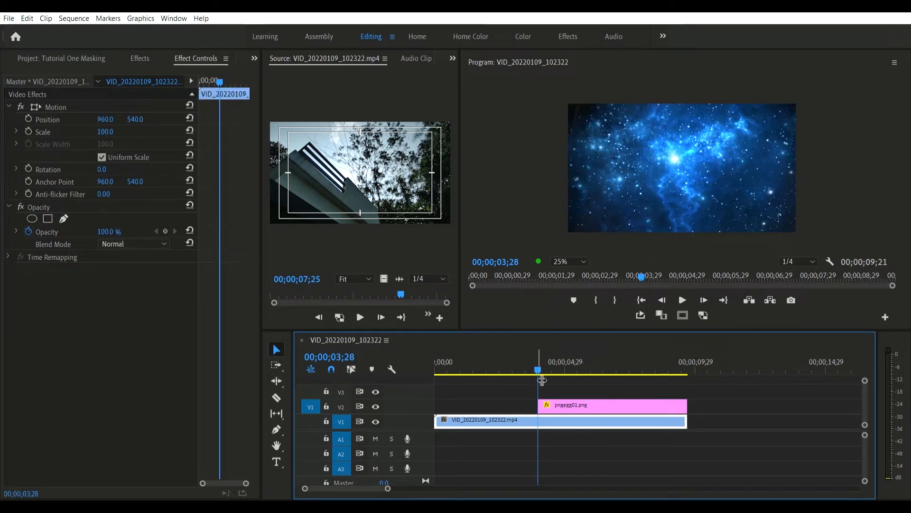
# Step: Razor-cut V1 at the nebula's start, set the nebula to Overlay, and begin a pen mask
pyautogui.click(276, 396)
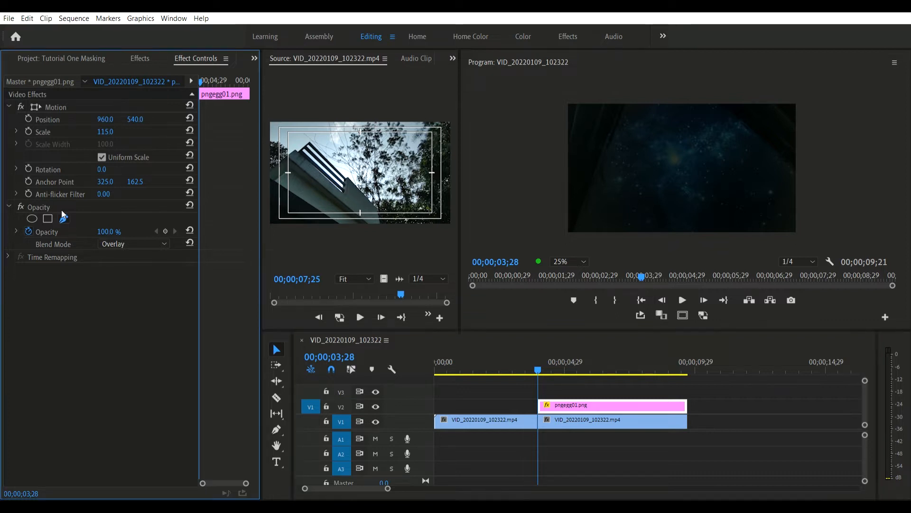
pyautogui.click(62, 219)
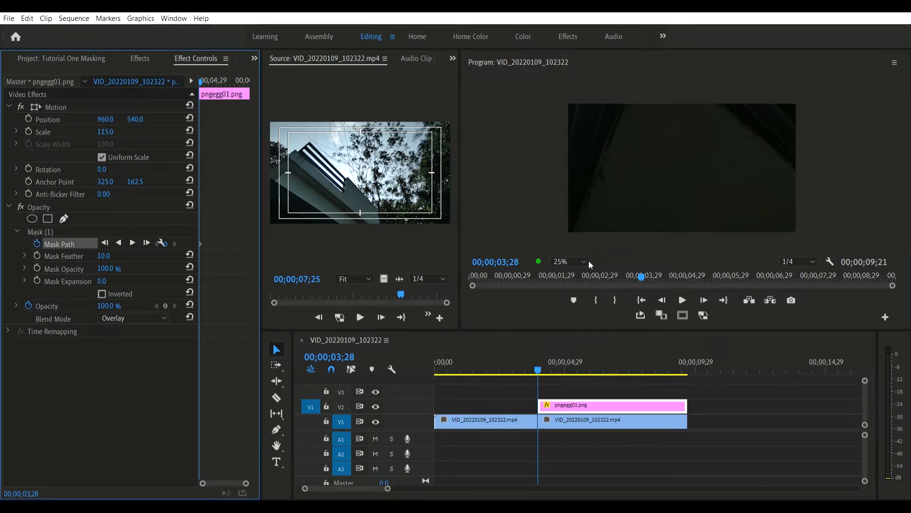
# Step: Select the nebula clip and its Mask (1) to show the outline in the Program Monitor
pyautogui.click(485, 421)
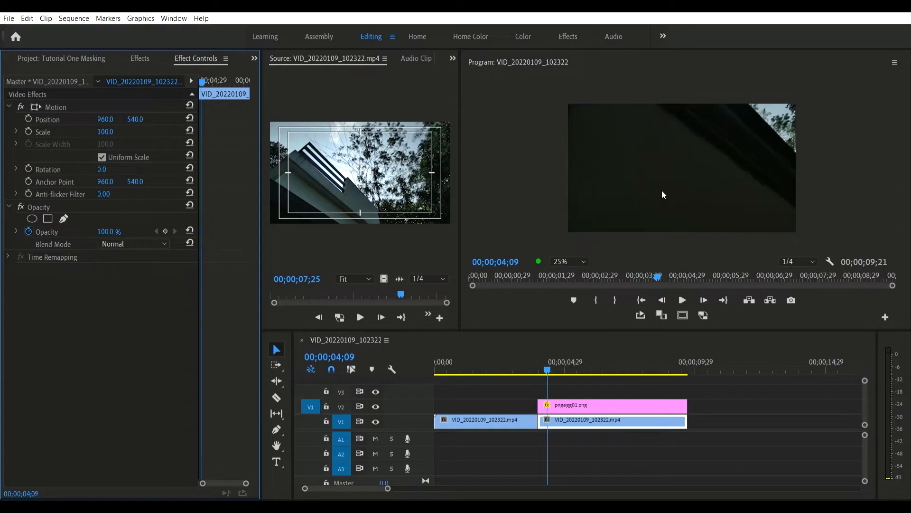
pyautogui.click(612, 405)
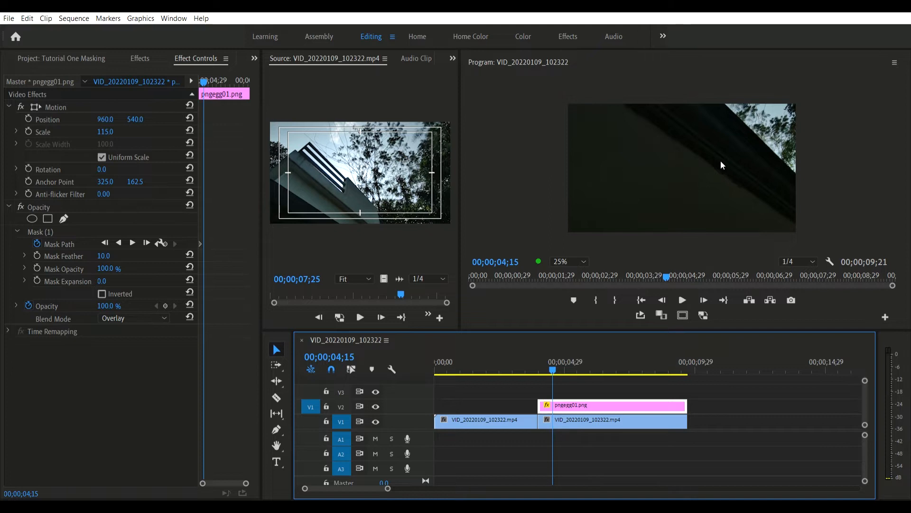
pyautogui.click(47, 218)
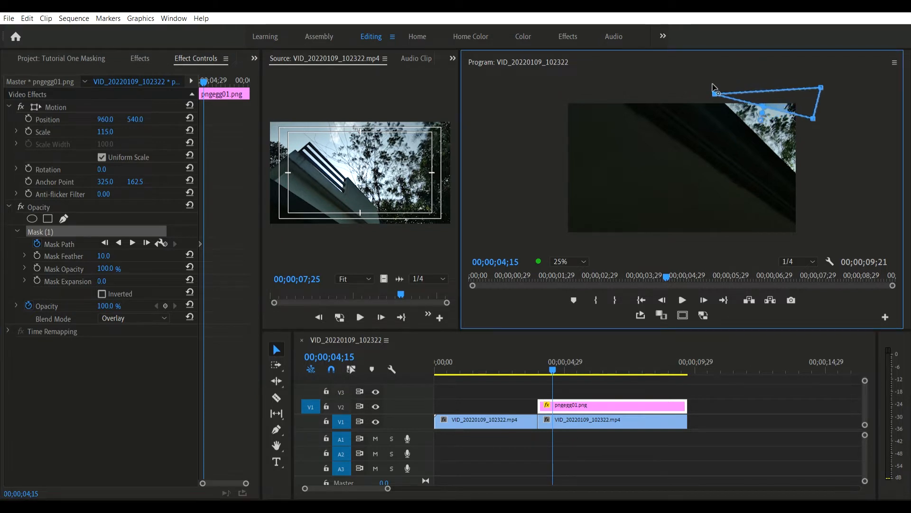
# Step: Drag the mask points along the wall edge, keyframing Mask Path as the shot moves
pyautogui.moveTo(809, 117); pyautogui.dragTo(810, 164)
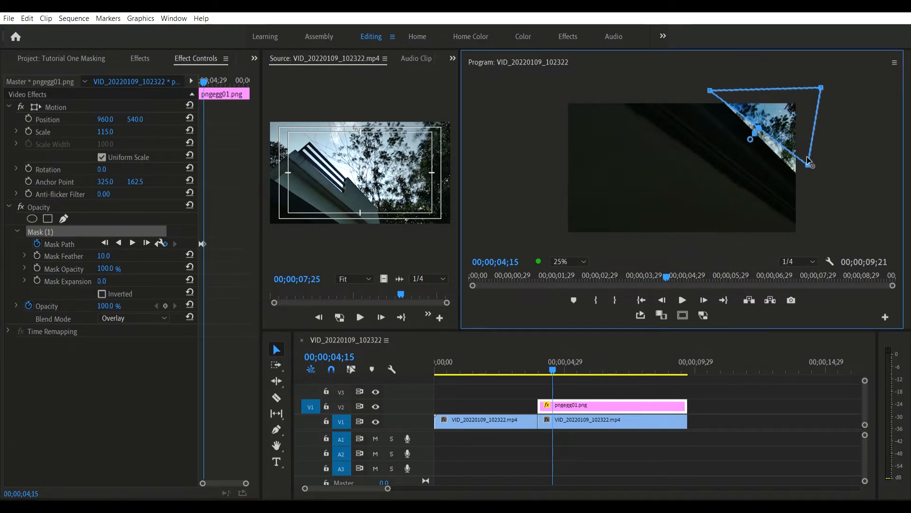
pyautogui.moveTo(809, 164); pyautogui.dragTo(810, 189)
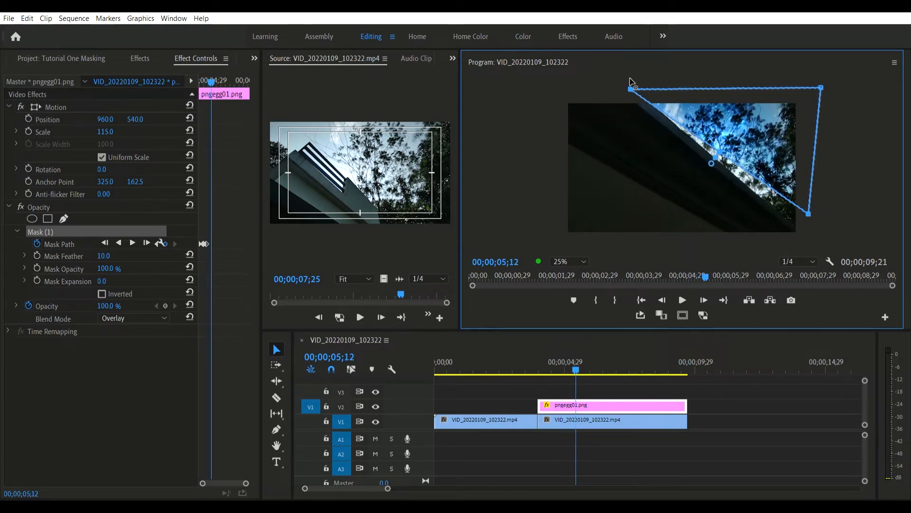
pyautogui.moveTo(808, 212); pyautogui.dragTo(812, 236)
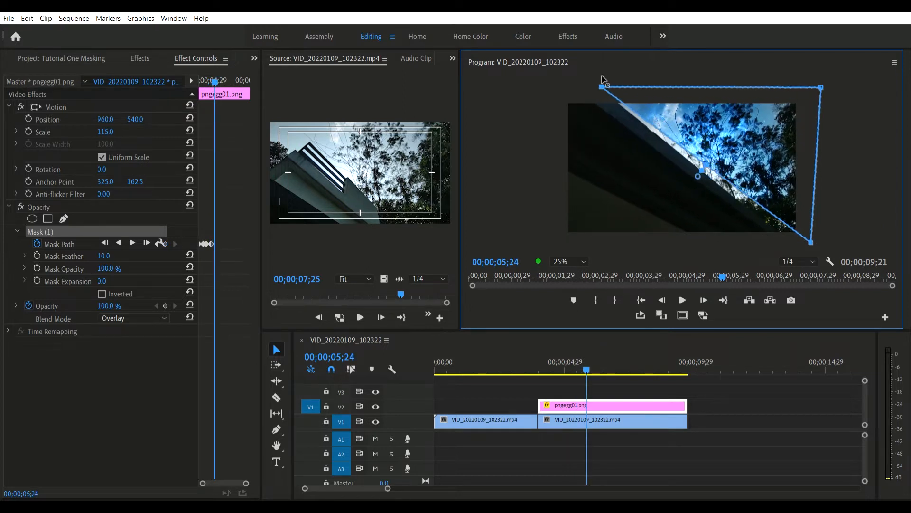
pyautogui.moveTo(604, 87); pyautogui.dragTo(798, 235)
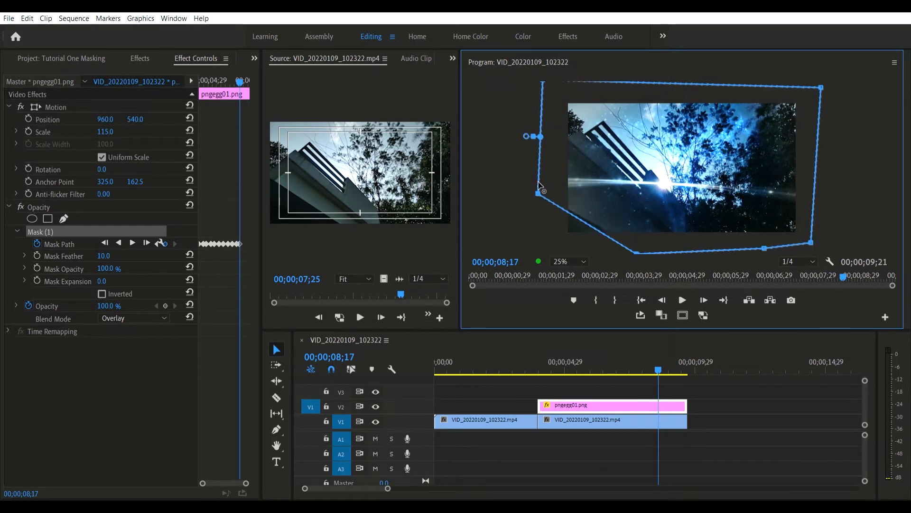
pyautogui.moveTo(629, 197)
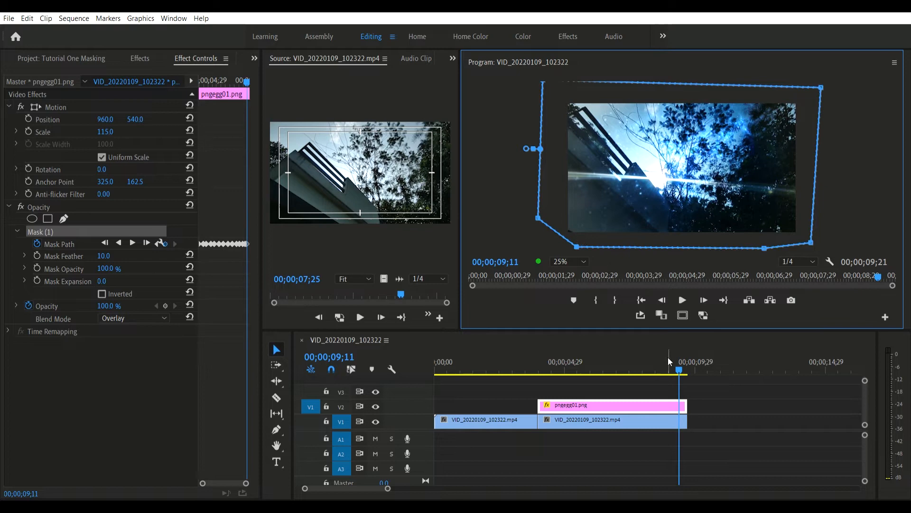
pyautogui.click(486, 433)
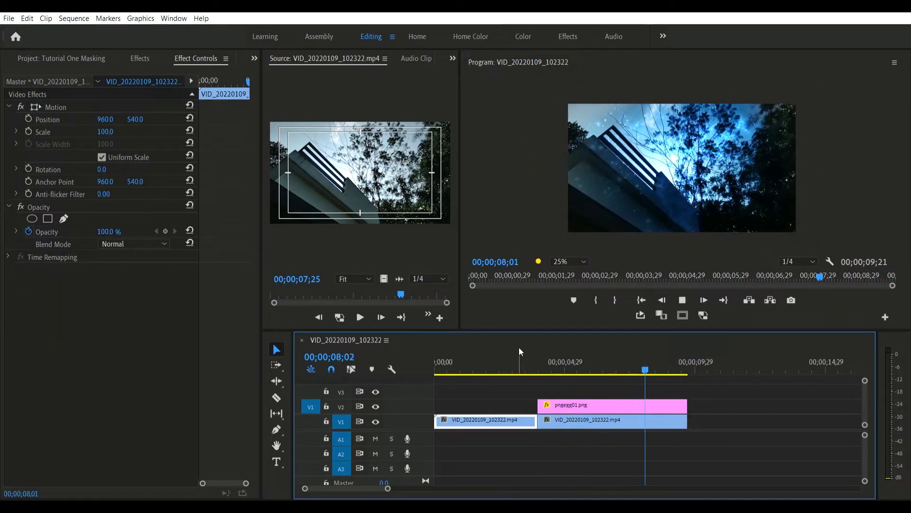
pyautogui.click(612, 405)
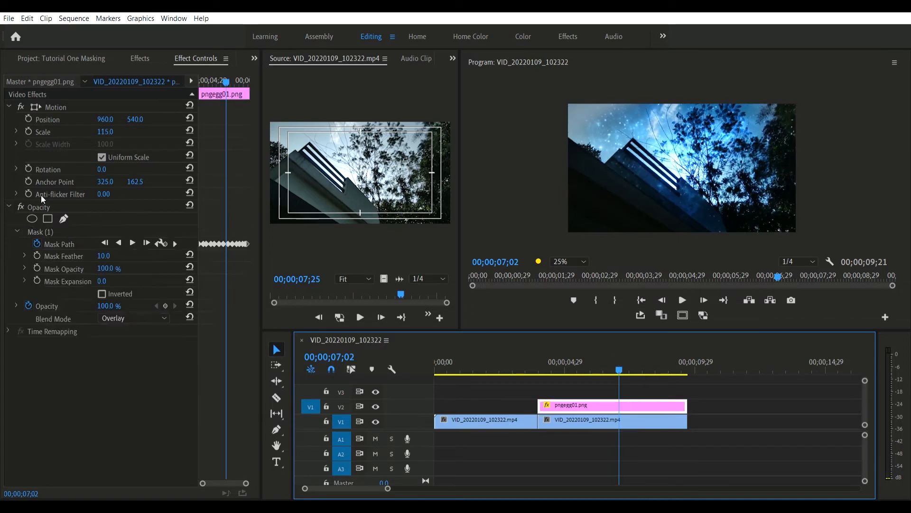
# Step: Set the nebula's Mask Feather to 25 and Mask Expansion to -5
pyautogui.moveTo(103, 255); pyautogui.dragTo(119, 256)
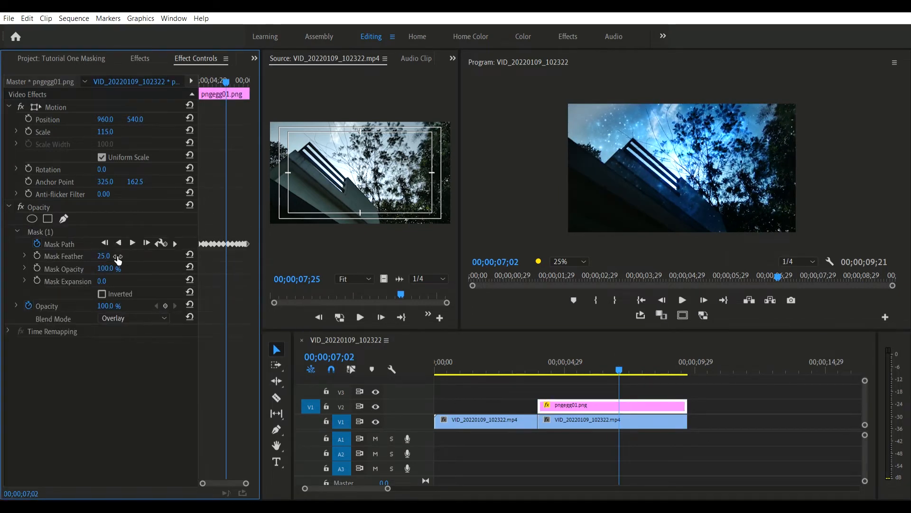
pyautogui.moveTo(103, 281); pyautogui.dragTo(93, 281)
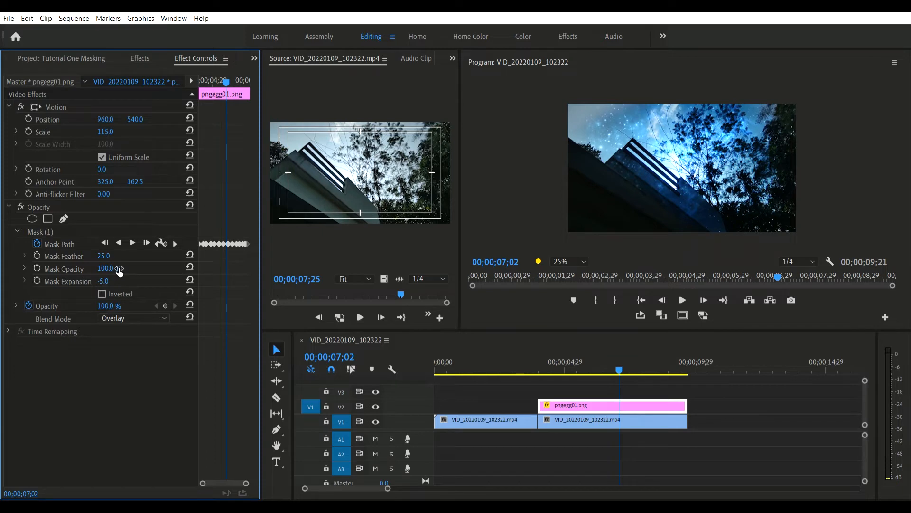
pyautogui.click(524, 372)
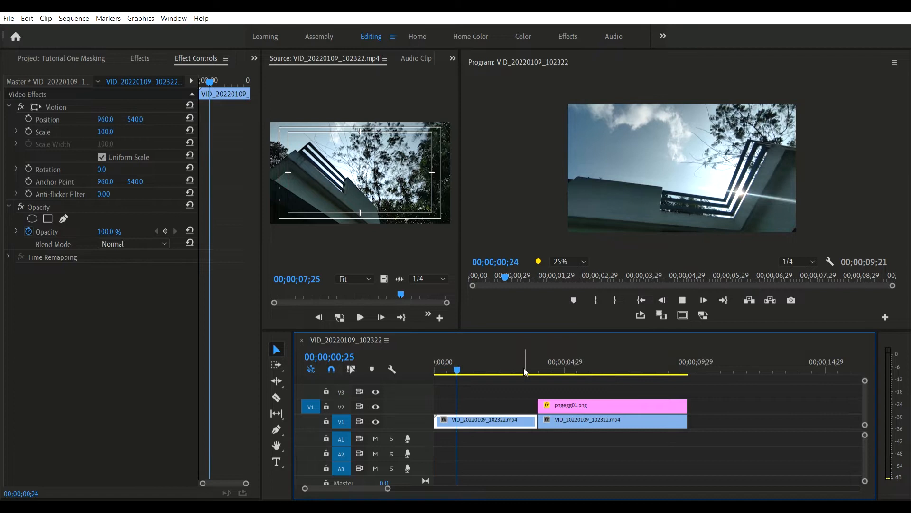
# Step: Review the second V1 building clip and Alt-drag a duplicate onto V3 above the PNG
pyautogui.click(593, 362)
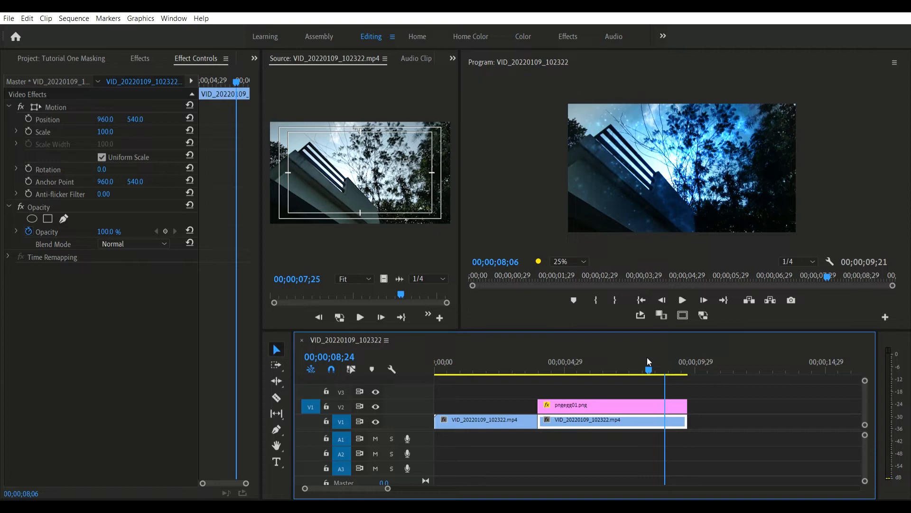
pyautogui.click(602, 369)
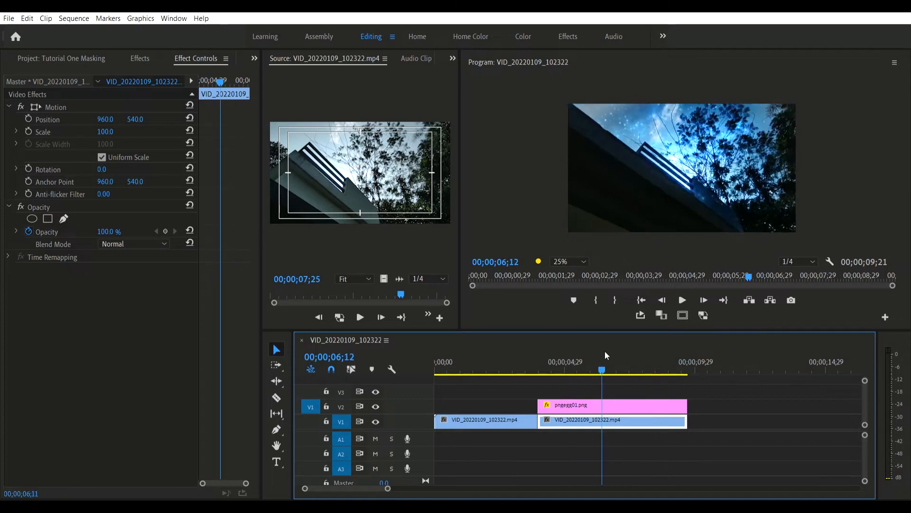
pyautogui.click(681, 300)
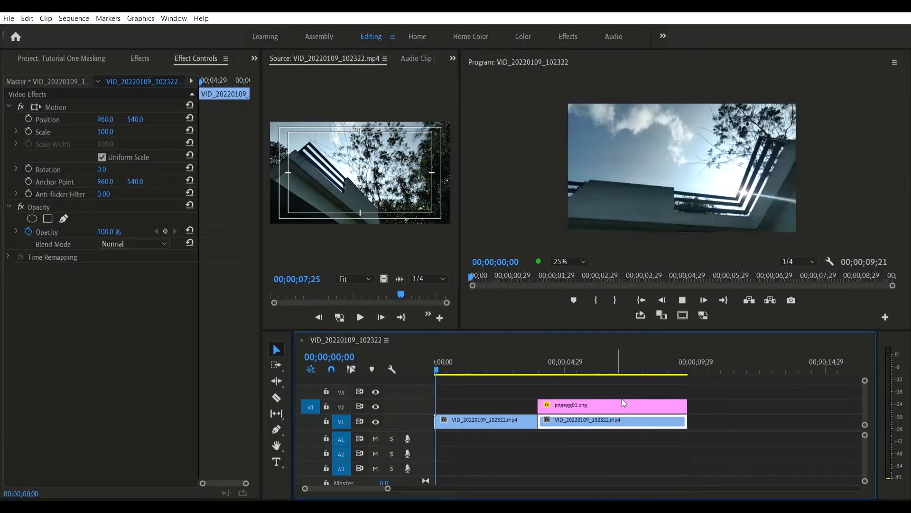
pyautogui.click(457, 371)
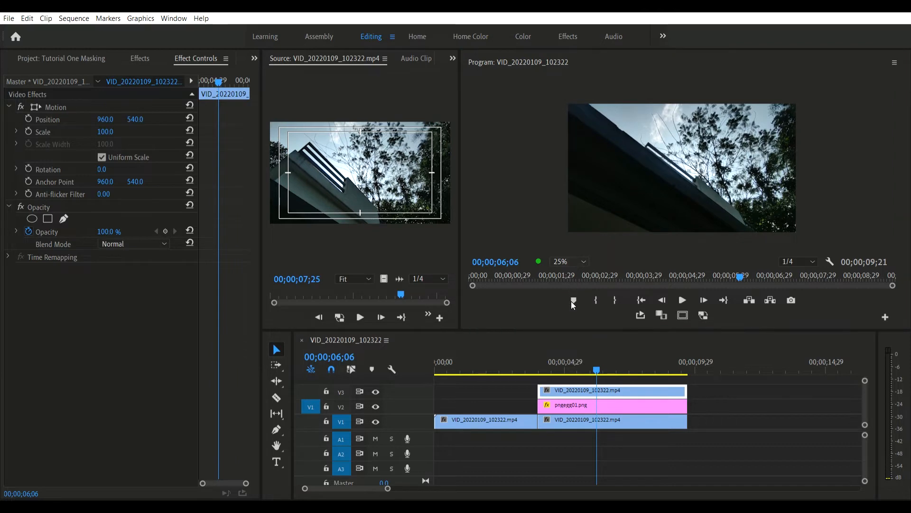
# Step: Zoom the Program Monitor to 50% and step frames to find the V3 clip's start near six seconds
pyautogui.click(569, 261)
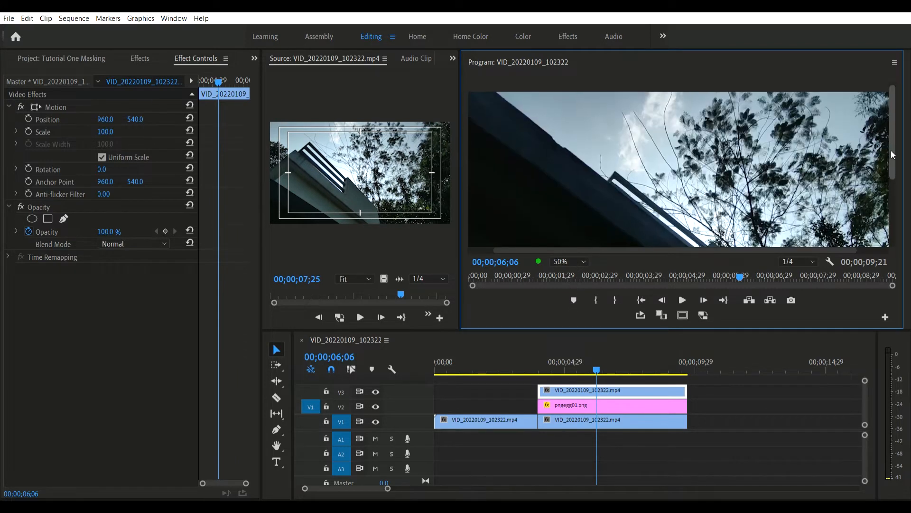
pyautogui.click(661, 300)
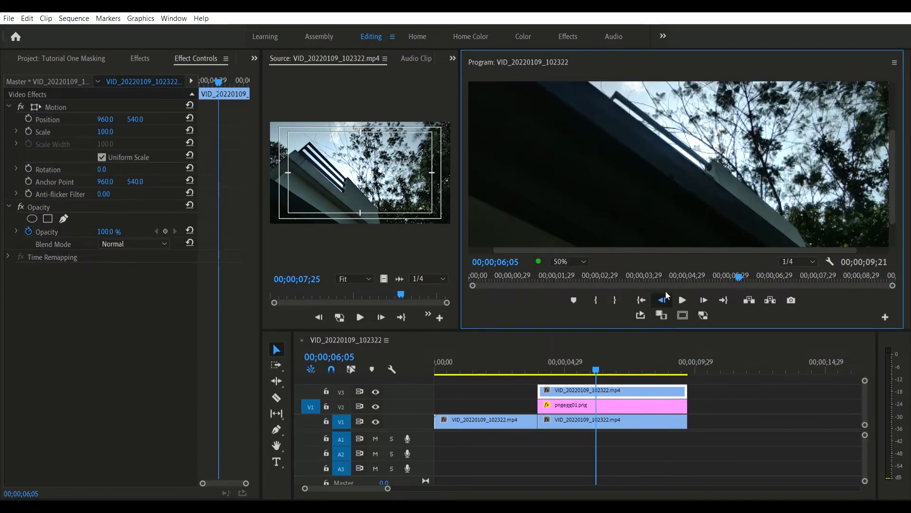
pyautogui.click(661, 300)
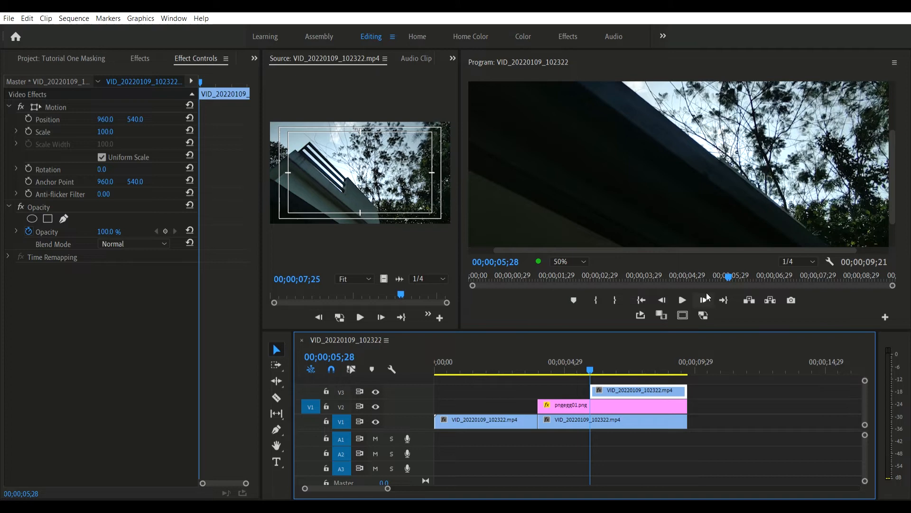
pyautogui.moveTo(66, 207)
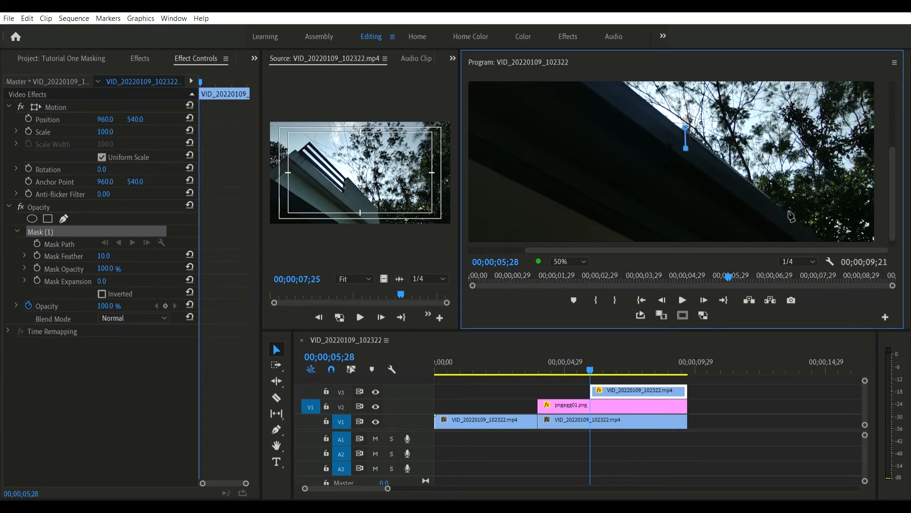
# Step: Close a pen mask along the wall edge on the V3 copy and key its Mask Path
pyautogui.moveTo(684, 148); pyautogui.dragTo(784, 218)
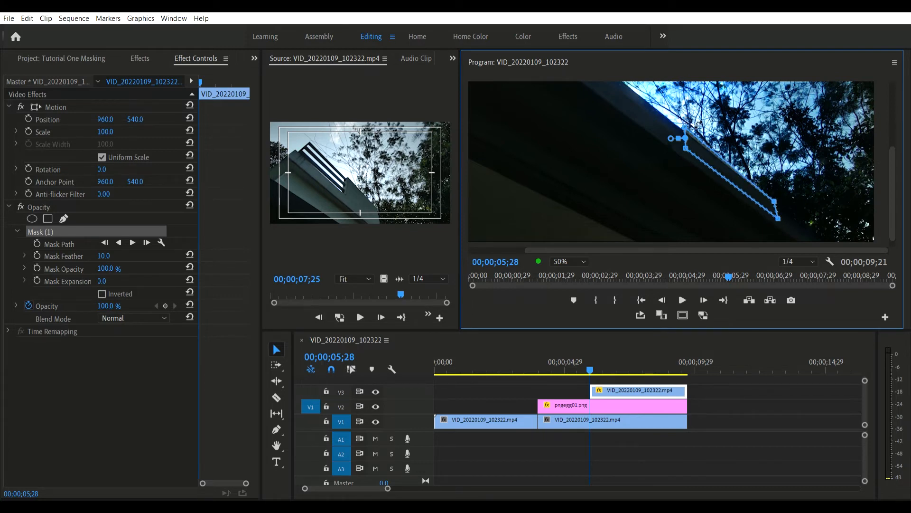
pyautogui.moveTo(685, 138); pyautogui.dragTo(692, 138)
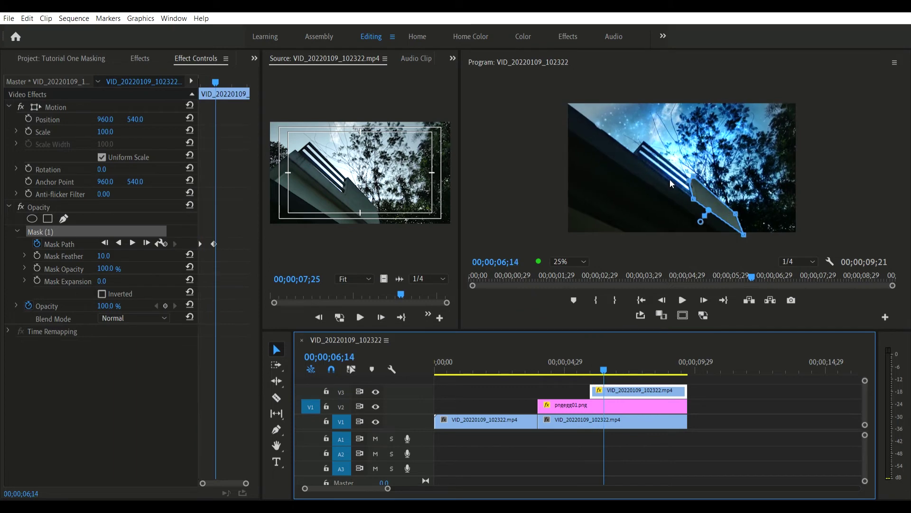
# Step: Step to later frames and reshape the wall mask, adding Mask Path keyframes to the clip's end
pyautogui.click(567, 261)
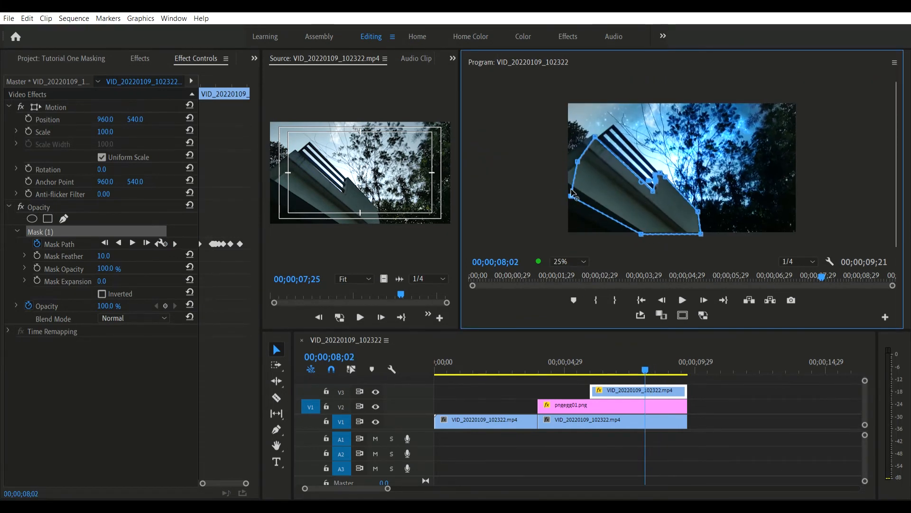
pyautogui.moveTo(820, 276); pyautogui.dragTo(806, 277)
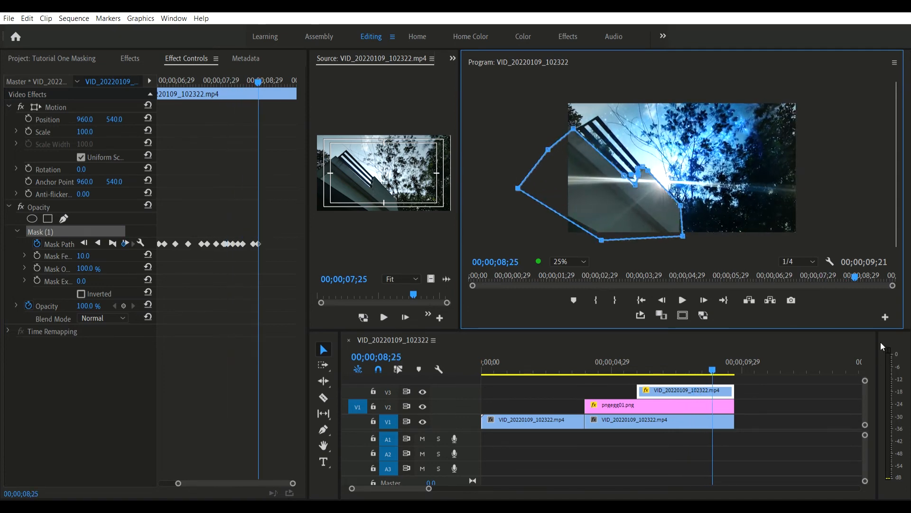
pyautogui.click(719, 368)
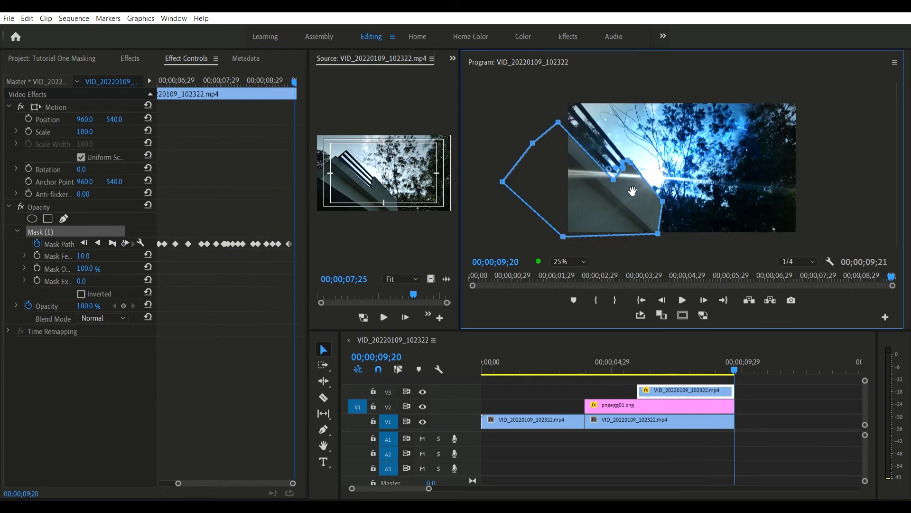
pyautogui.click(716, 370)
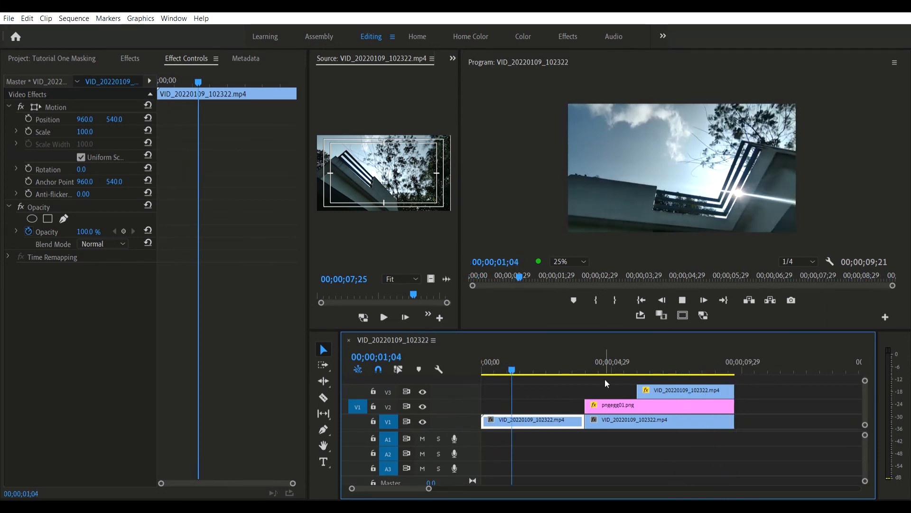
# Step: Select the first V1 clip and switch to the Color workspace for Lumetri curve grading
pyautogui.click(559, 369)
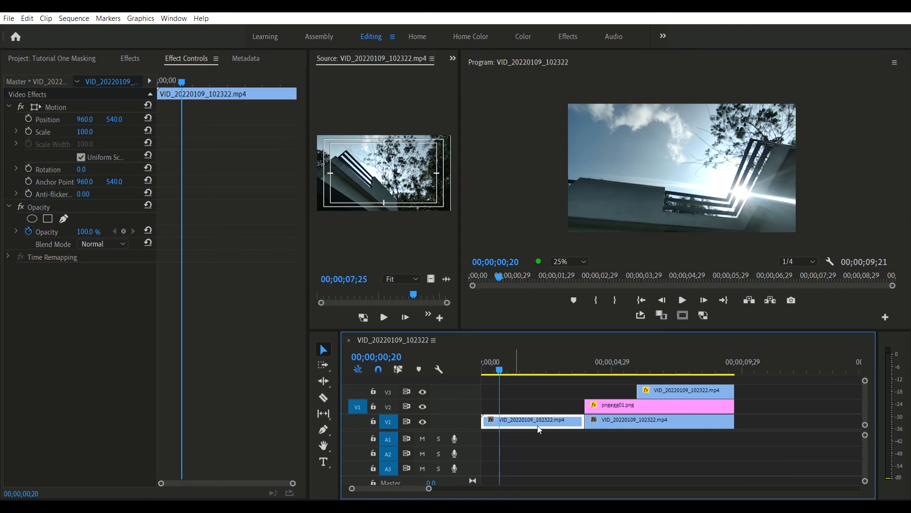
pyautogui.click(523, 36)
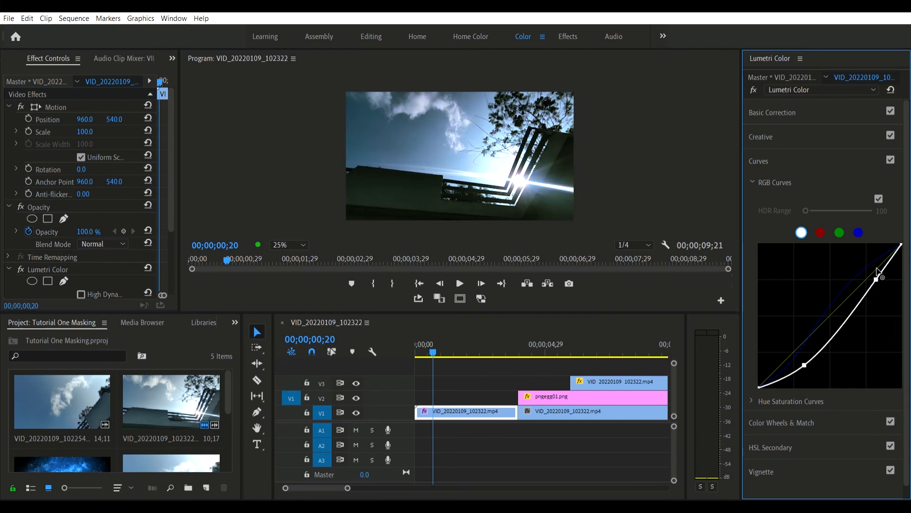
# Step: Bend the green RGB curve to shift the tint, then select the first building clip for grade matching
pyautogui.click(839, 233)
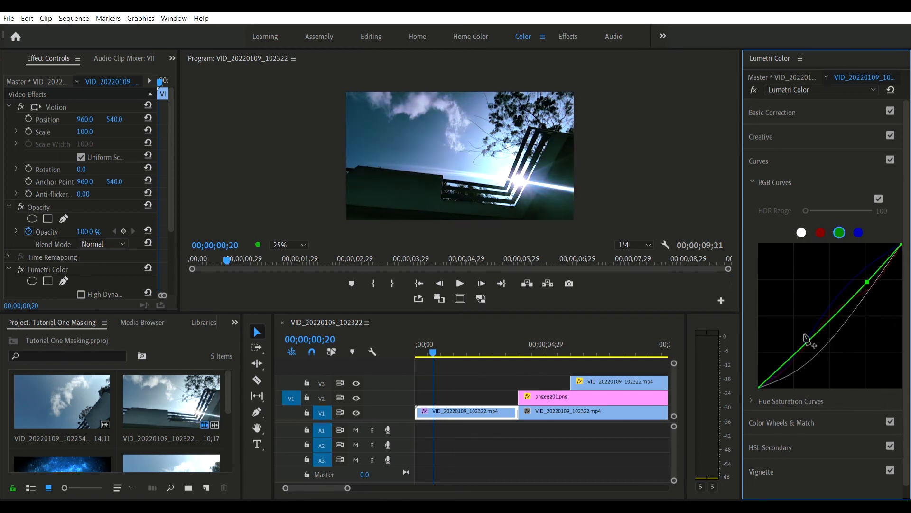
pyautogui.click(858, 232)
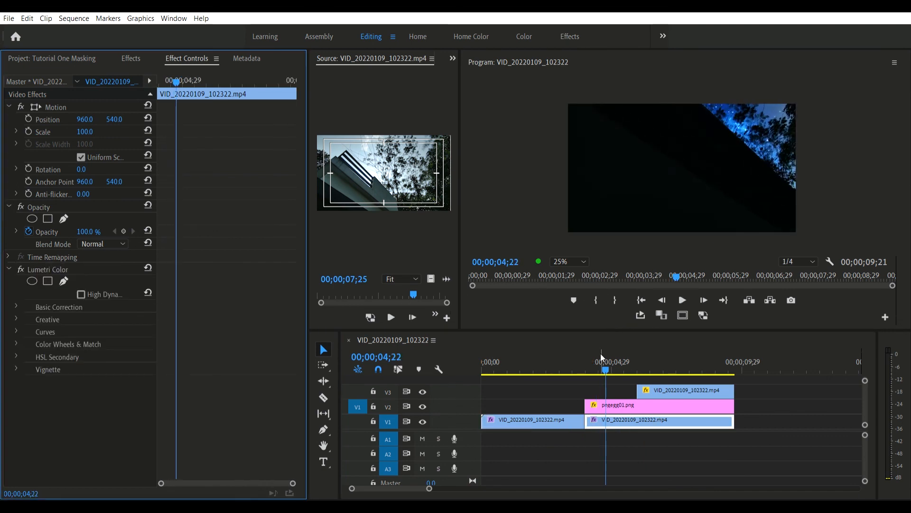
pyautogui.click(682, 300)
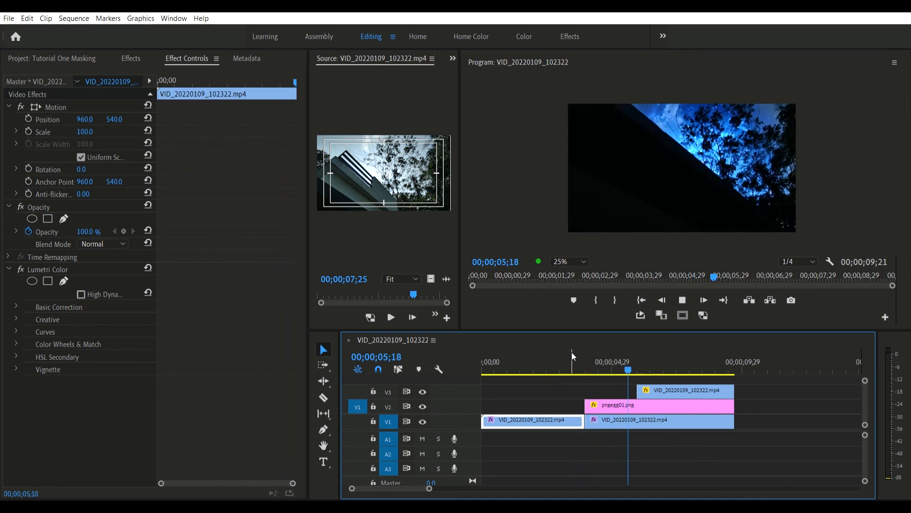